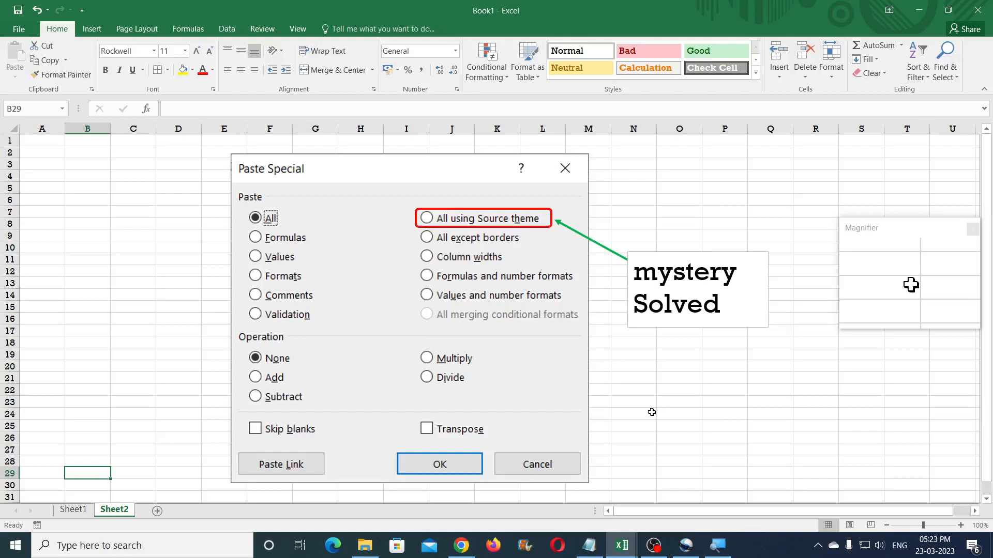
mouse_move(645, 392)
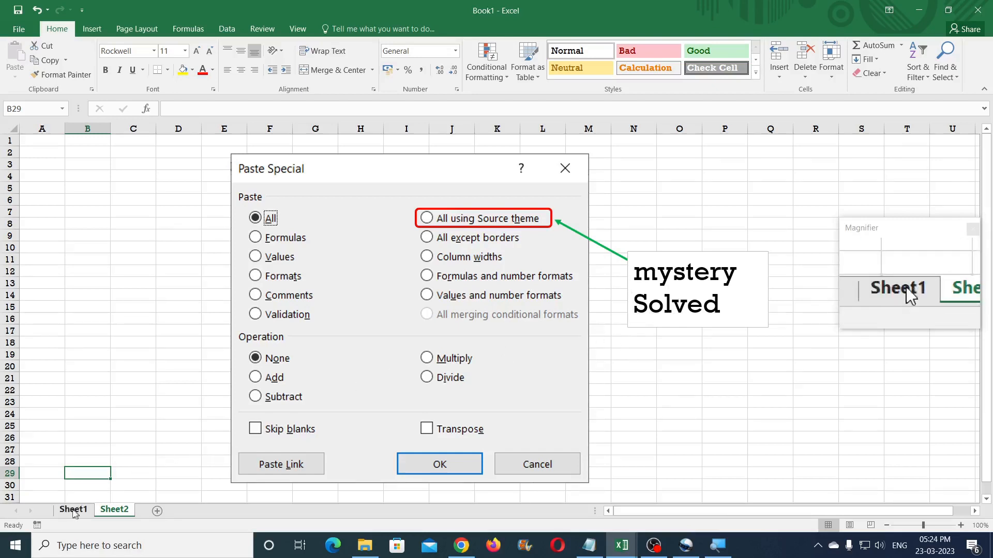
Step: Show Book1's Sheet1 with the orange shapes, Item table and chart, and launch the On-Screen Keyboard
click(439, 465)
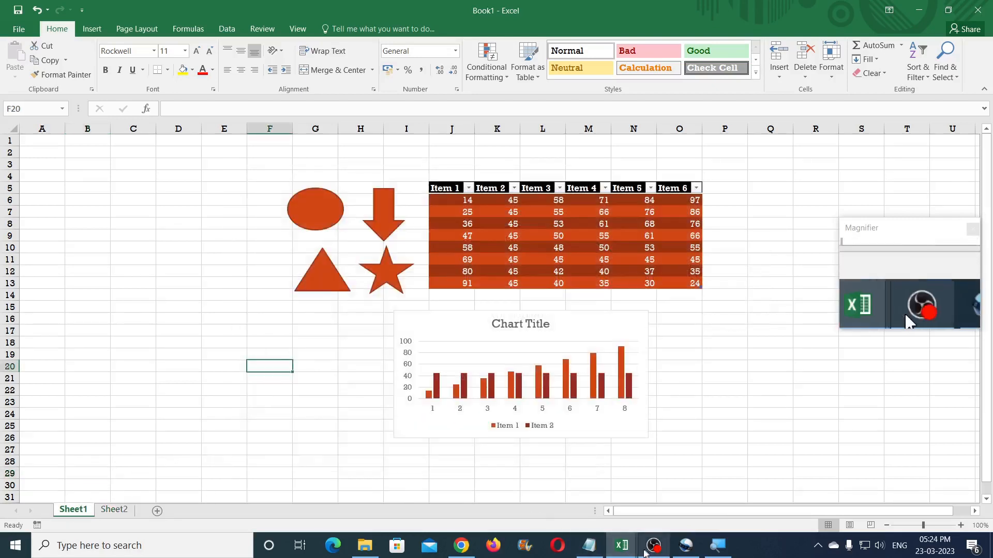
mouse_move(620, 545)
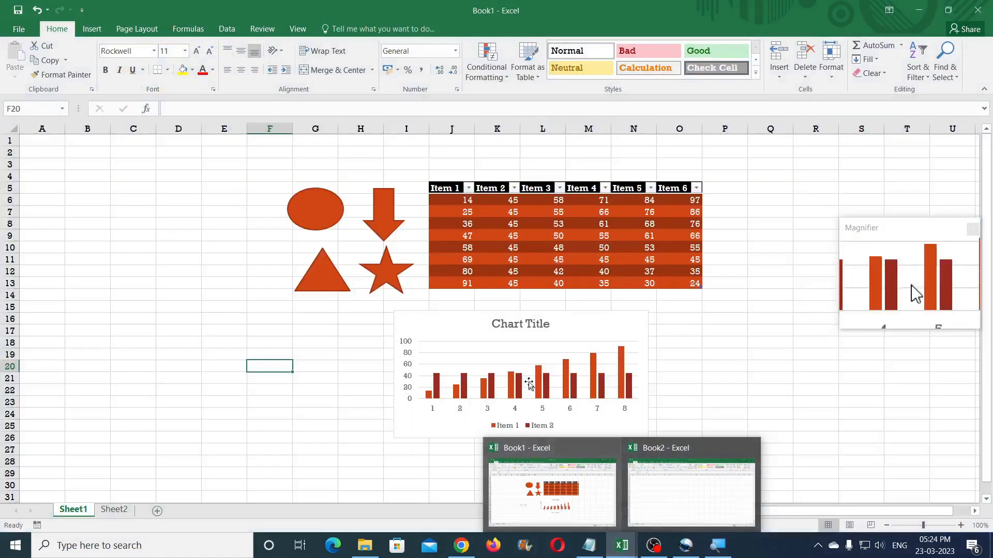
click(724, 330)
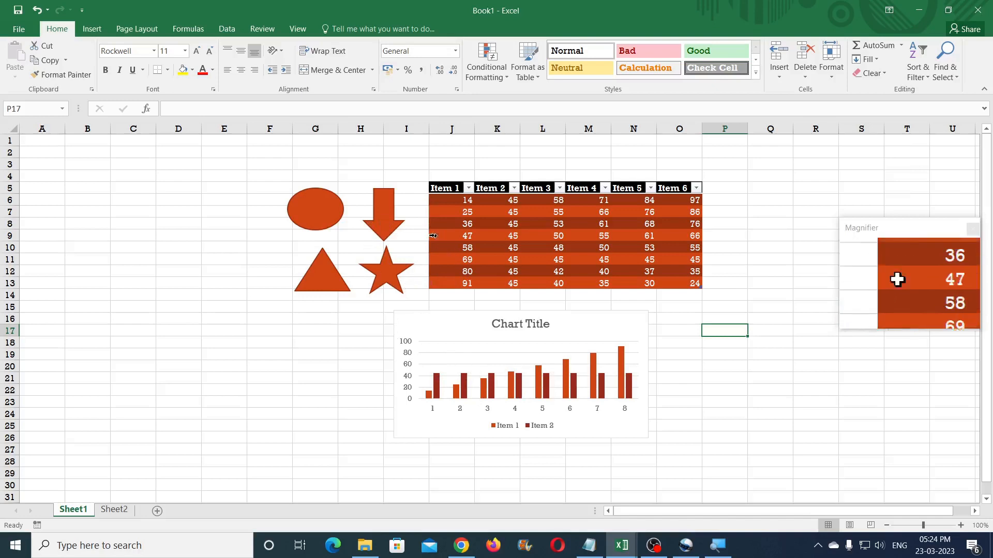
mouse_move(221, 191)
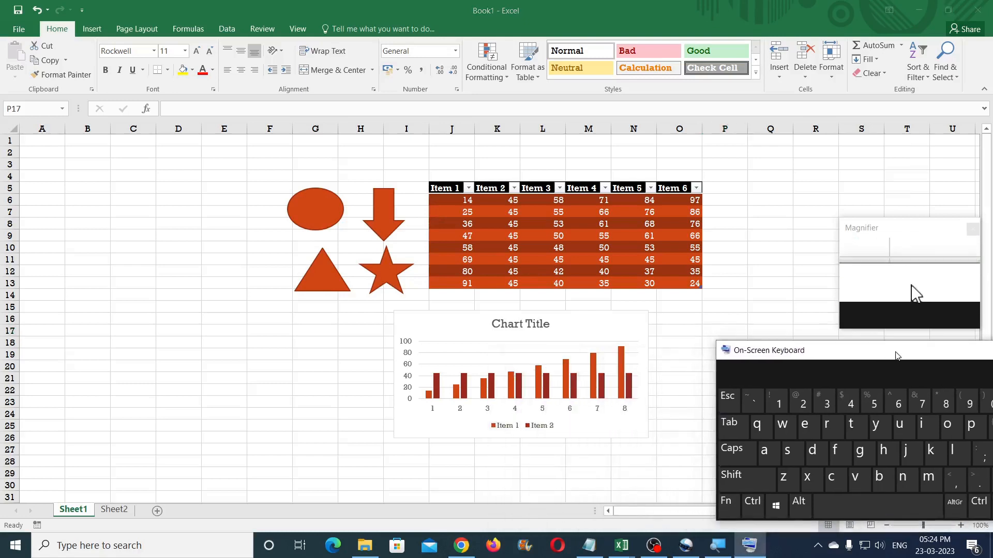
Step: Paste the copied shapes, Item table and chart into Book2 at cell C3
click(269, 152)
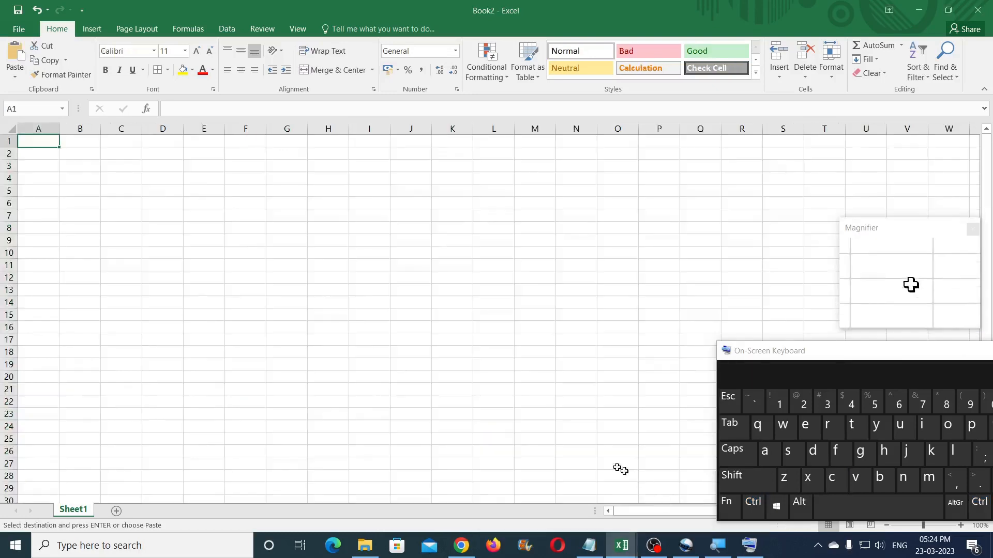
click(120, 167)
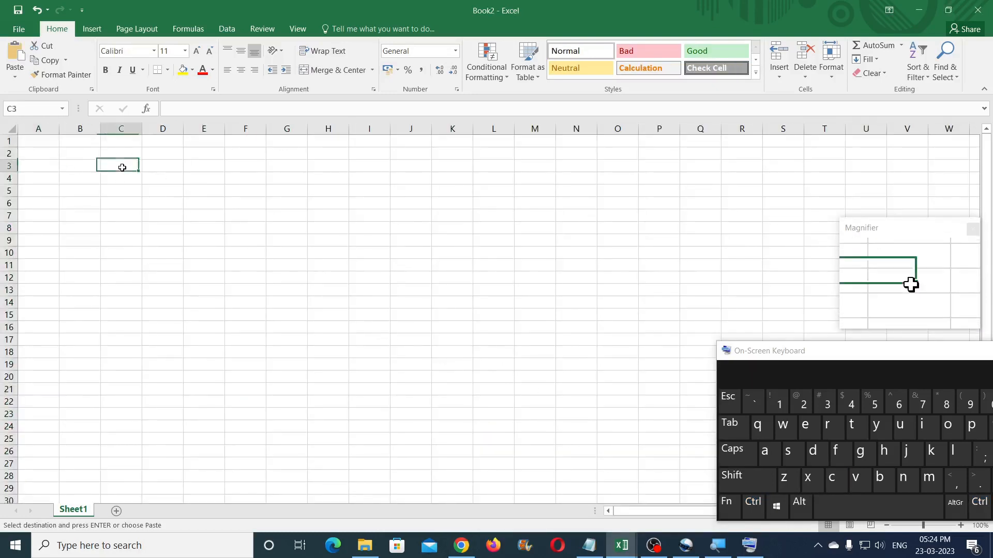
click(752, 507)
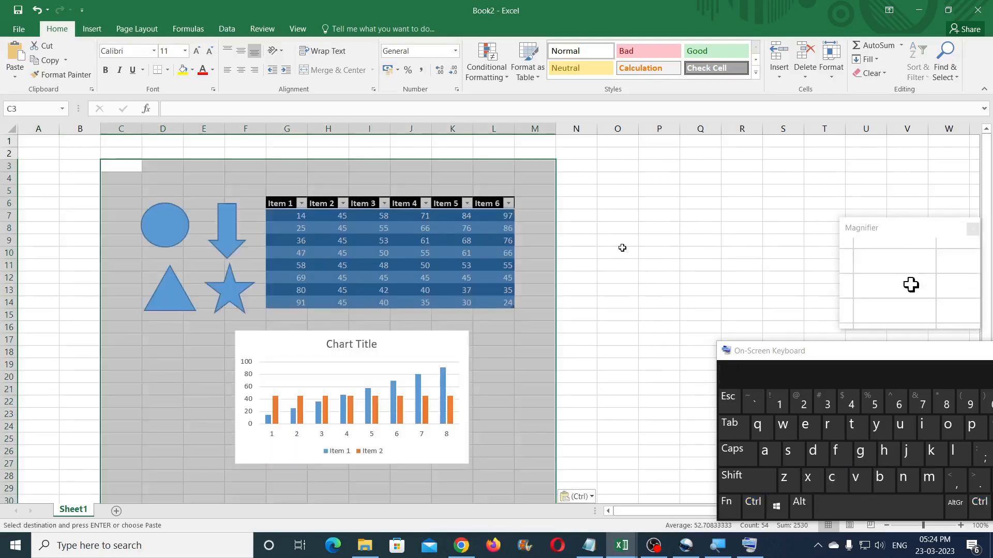
click(617, 242)
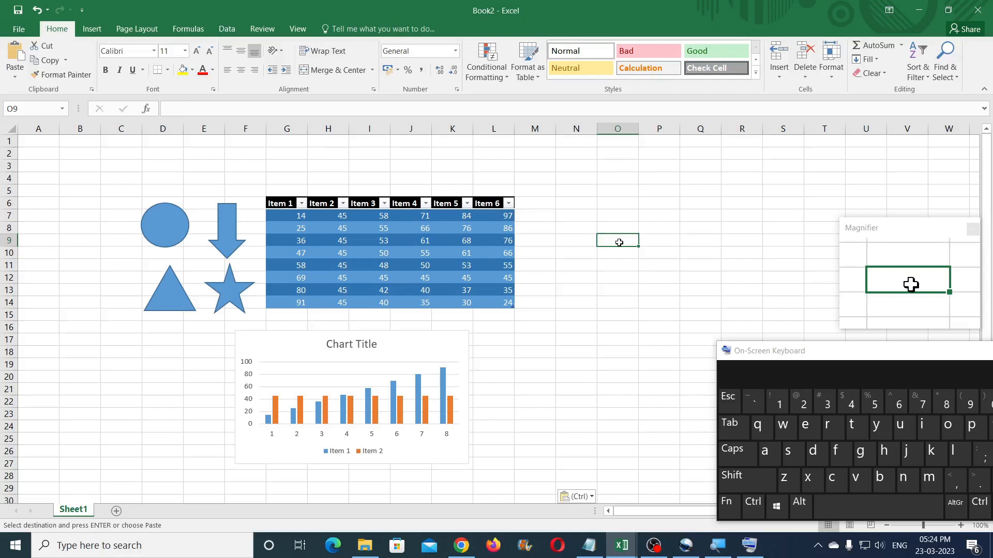
click(136, 29)
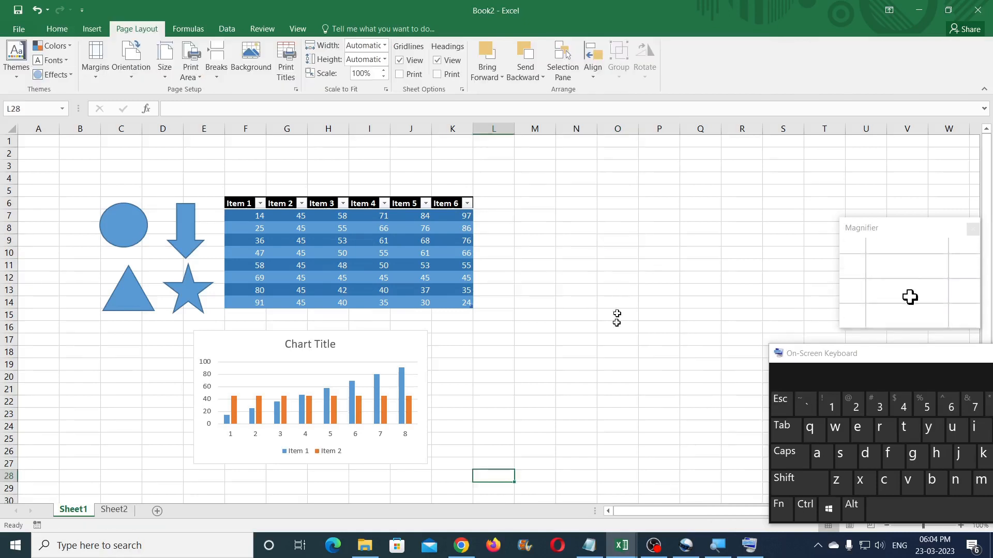
mouse_move(620, 545)
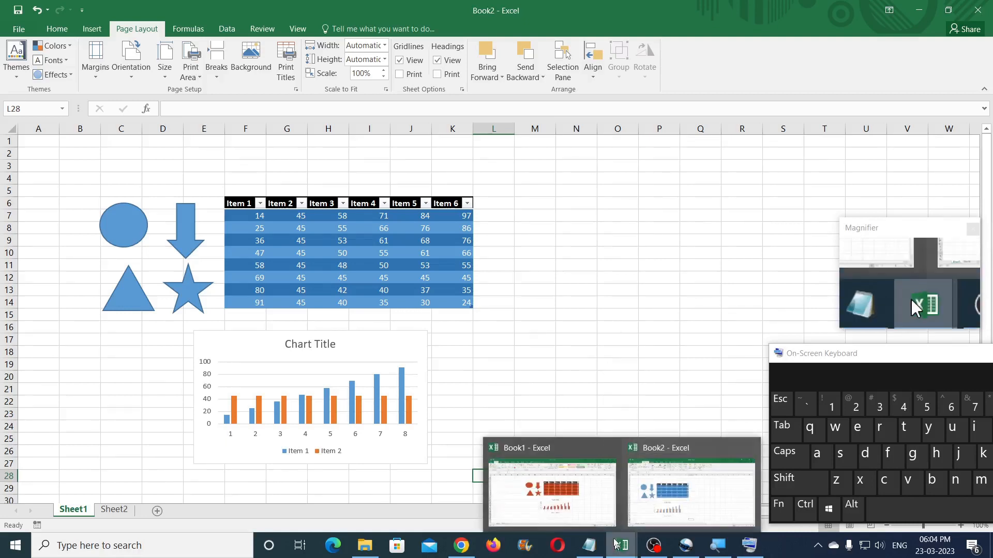
Step: Copy Book1's orange Item table and bring Book2 back to the front
click(549, 491)
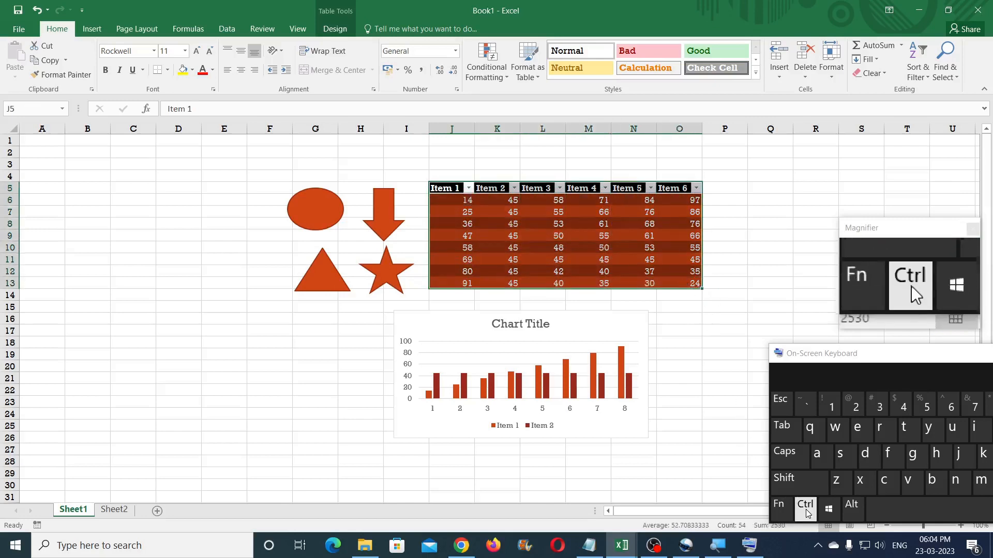
click(888, 480)
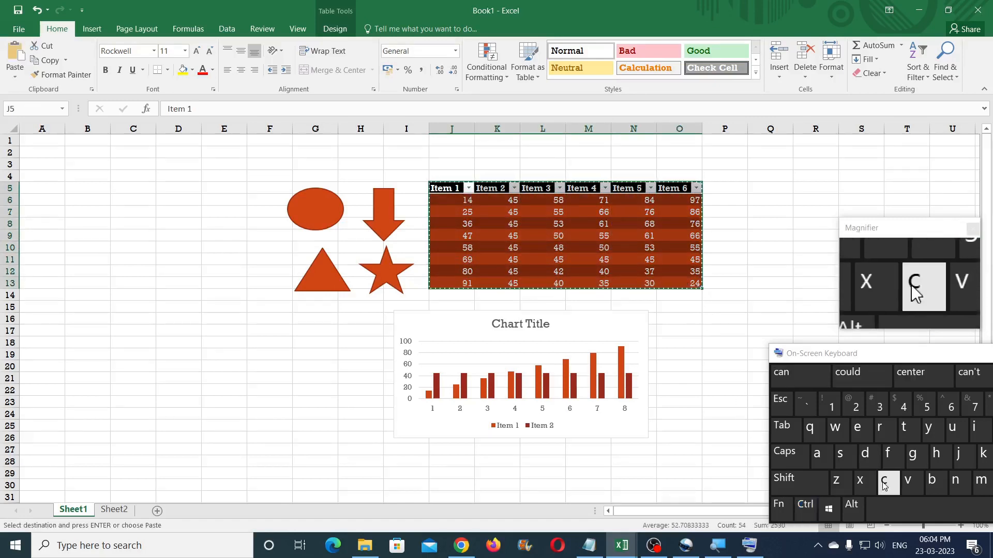
mouse_move(621, 545)
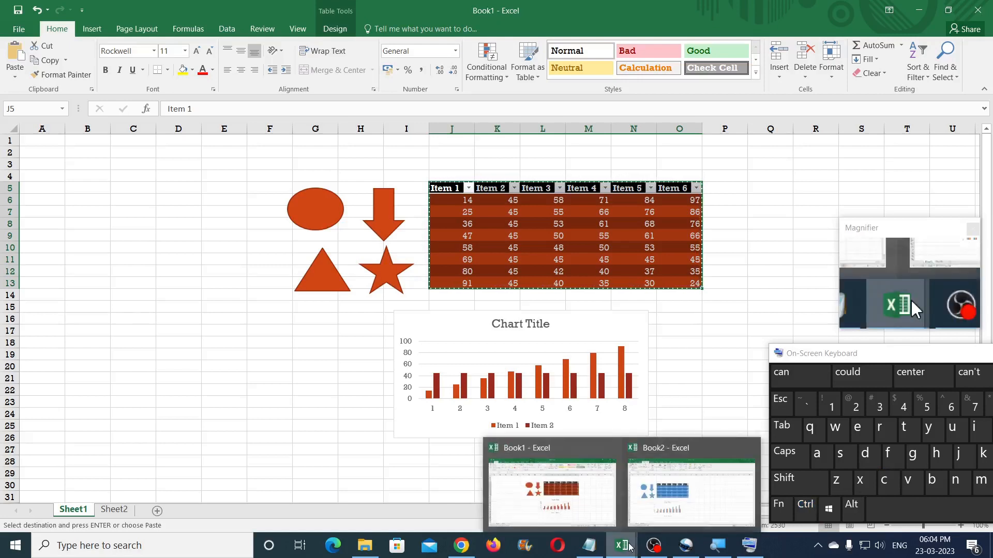
click(690, 494)
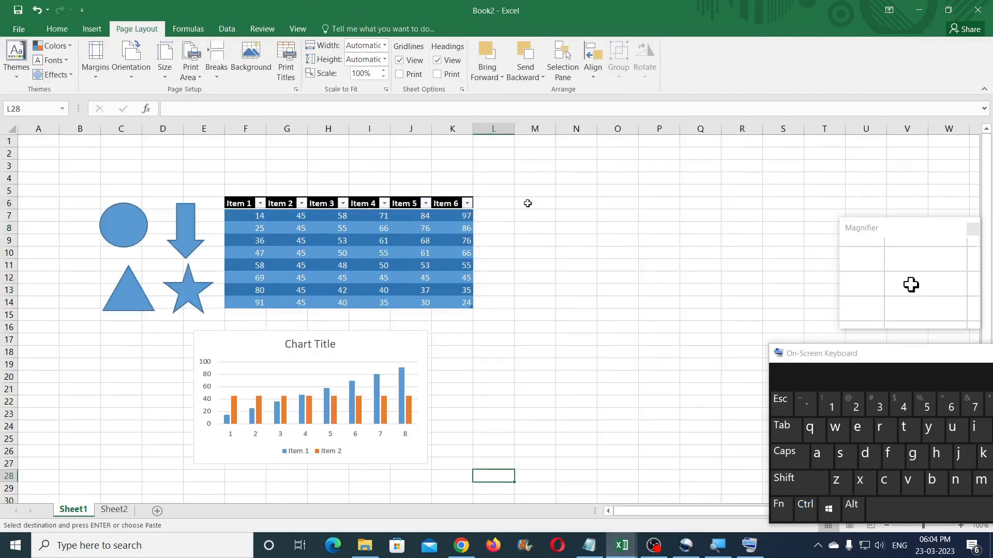
Step: Paste the Item table at M6 with Paste Special 'All using Source theme'
right_click(534, 203)
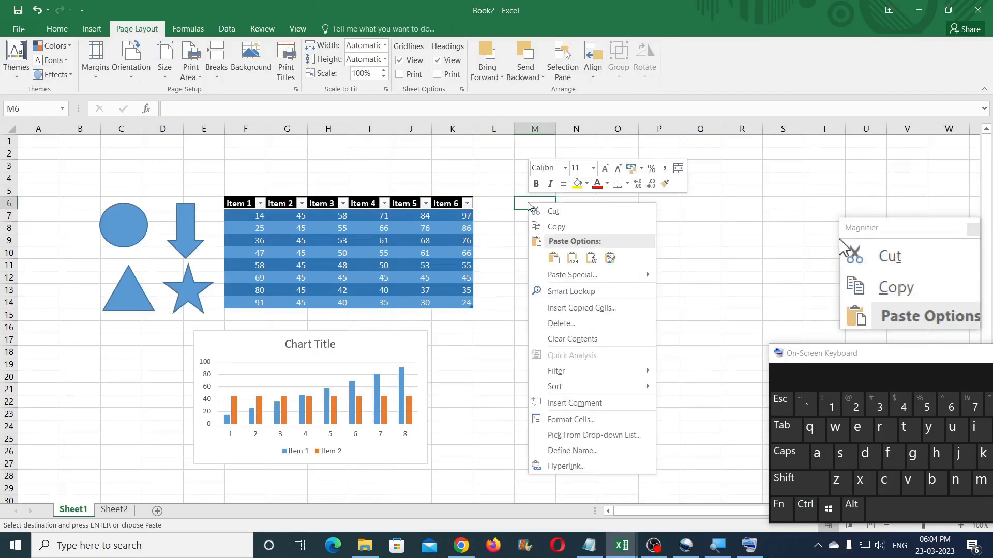
click(571, 275)
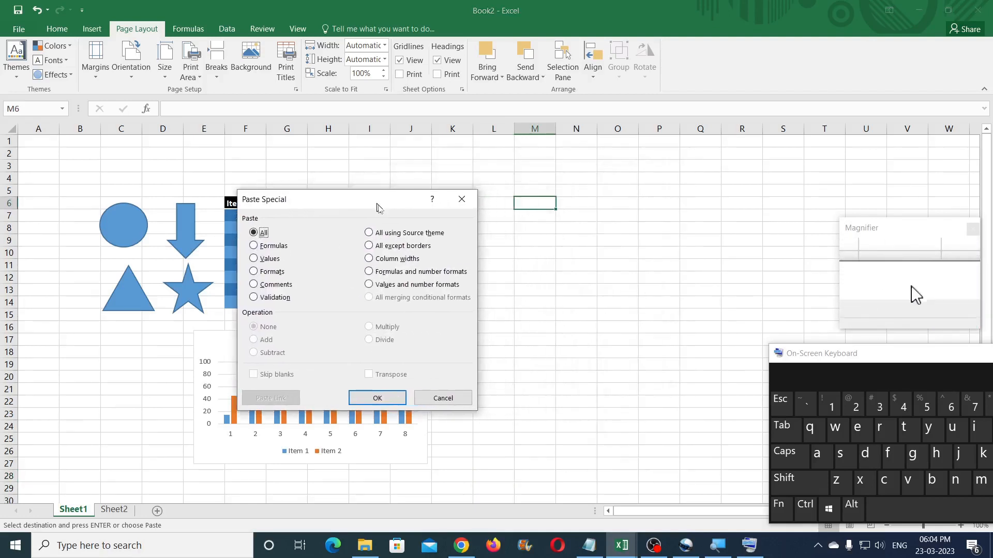
click(369, 232)
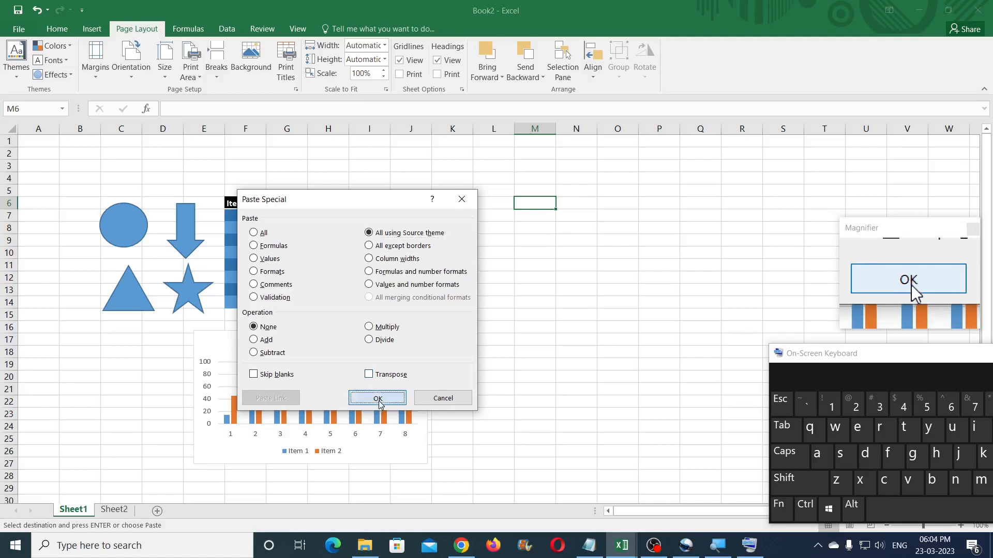
click(378, 398)
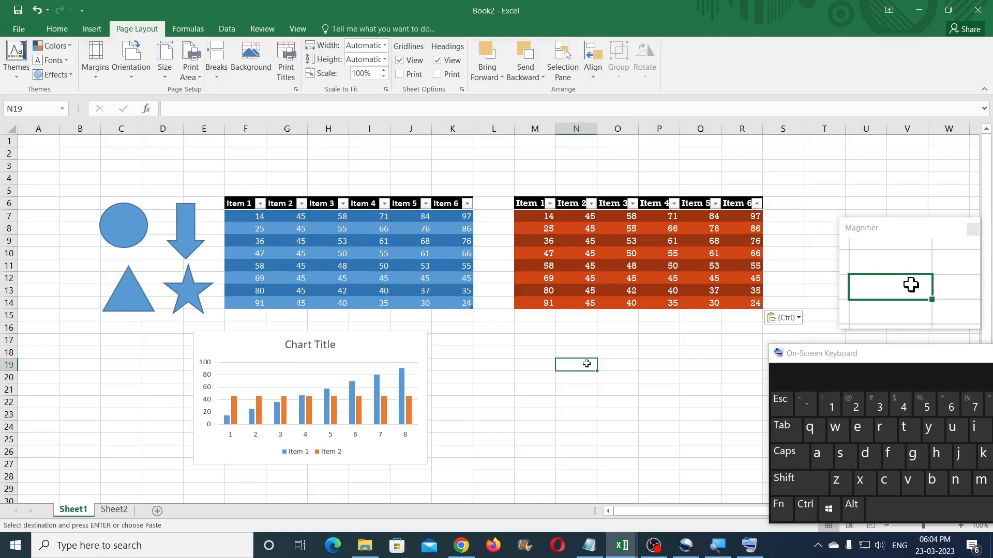
click(804, 505)
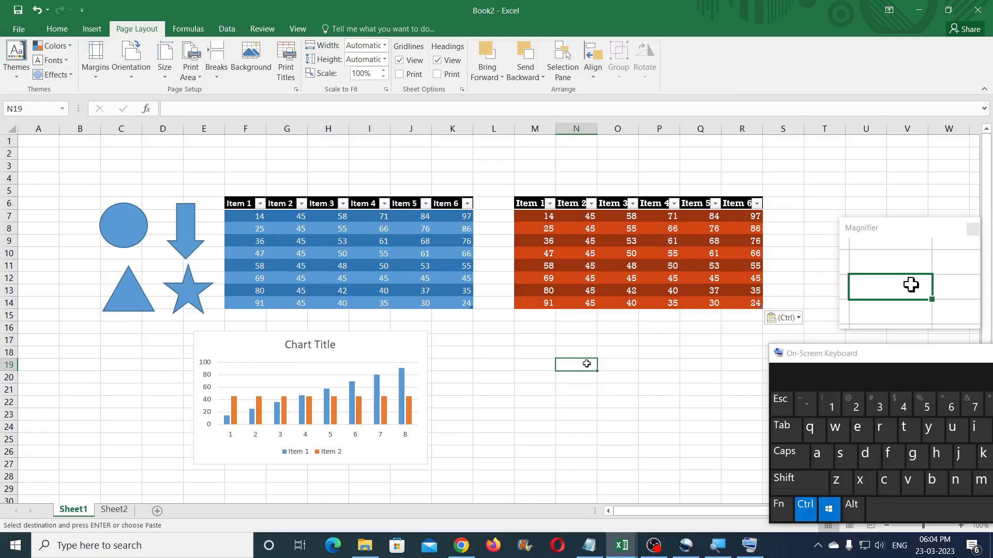
Step: Open the Paste Options dropdown for the orange Item table
click(784, 317)
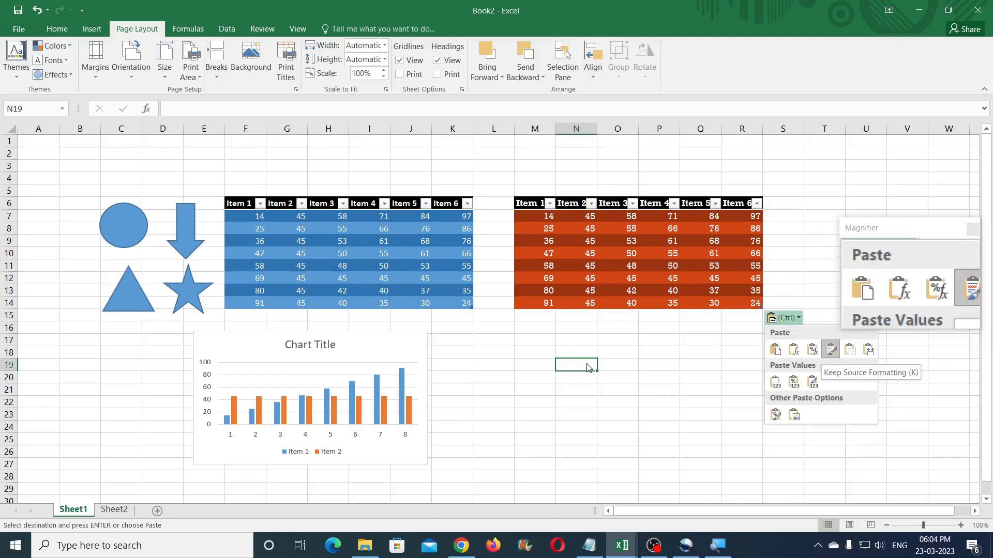
mouse_move(917, 295)
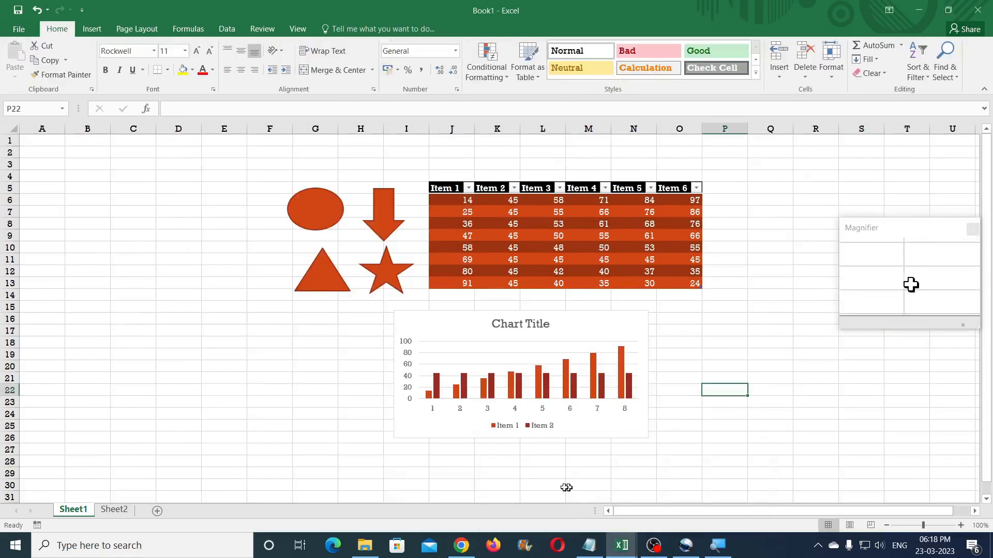
Step: Preview the Slice, Organic and Dividend themes on Book1, then apply the maroon theme
click(136, 28)
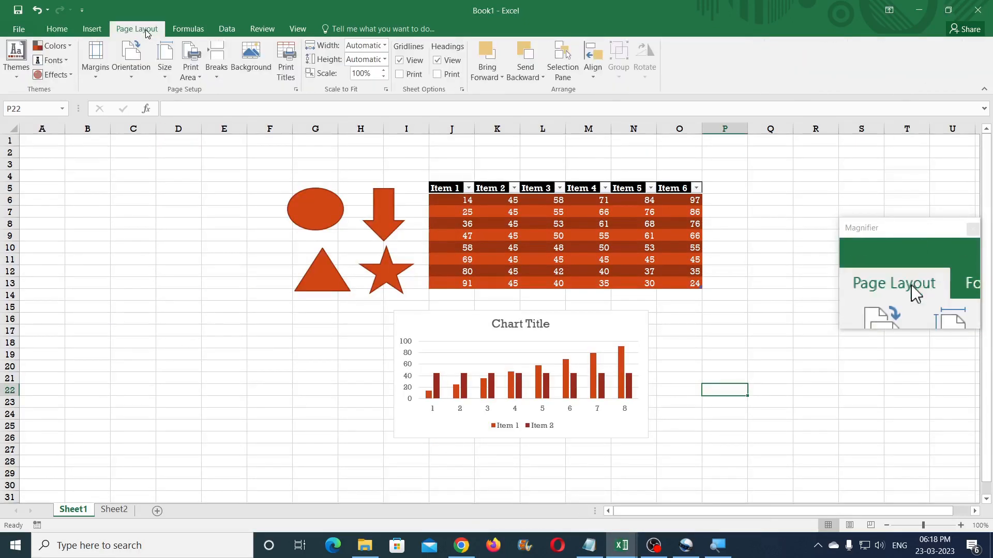
click(16, 60)
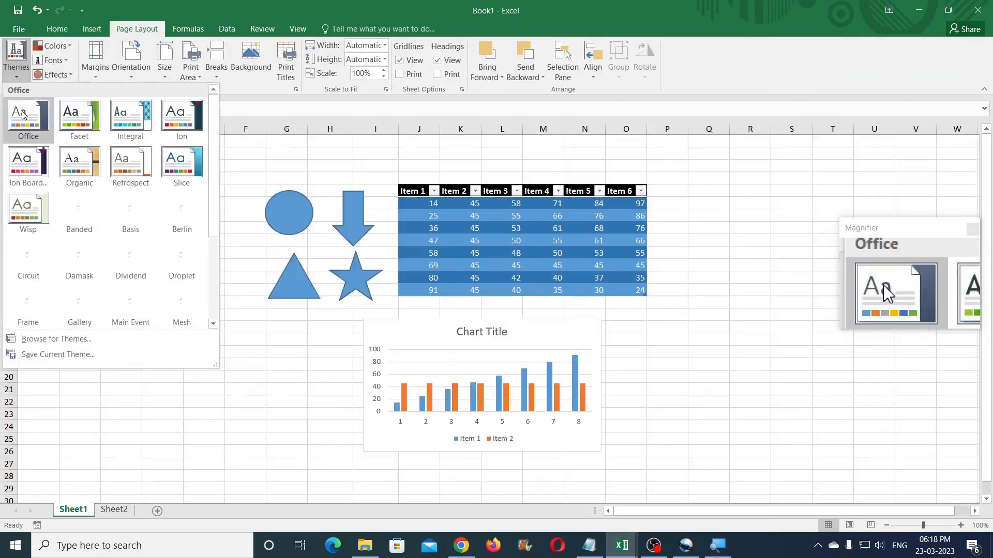
mouse_move(130, 121)
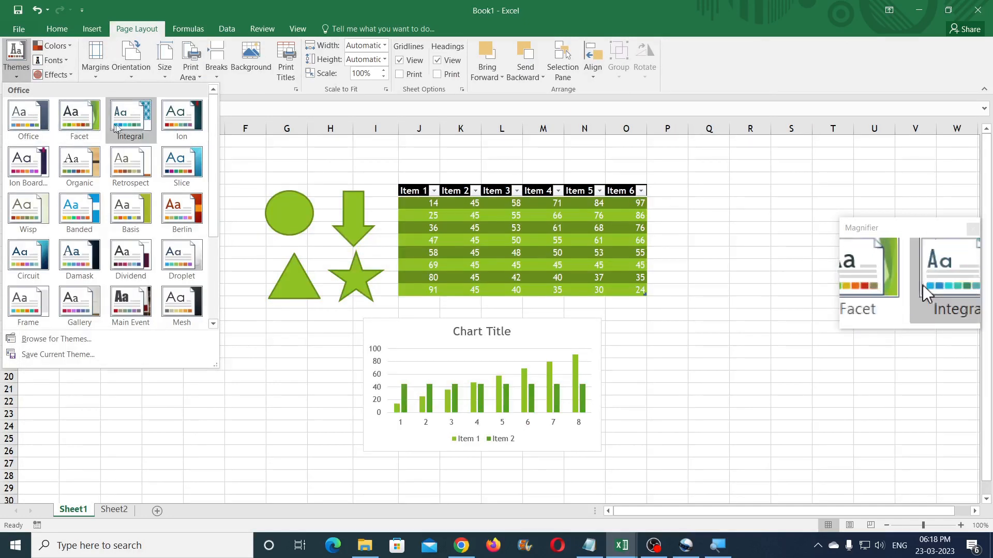
click(181, 164)
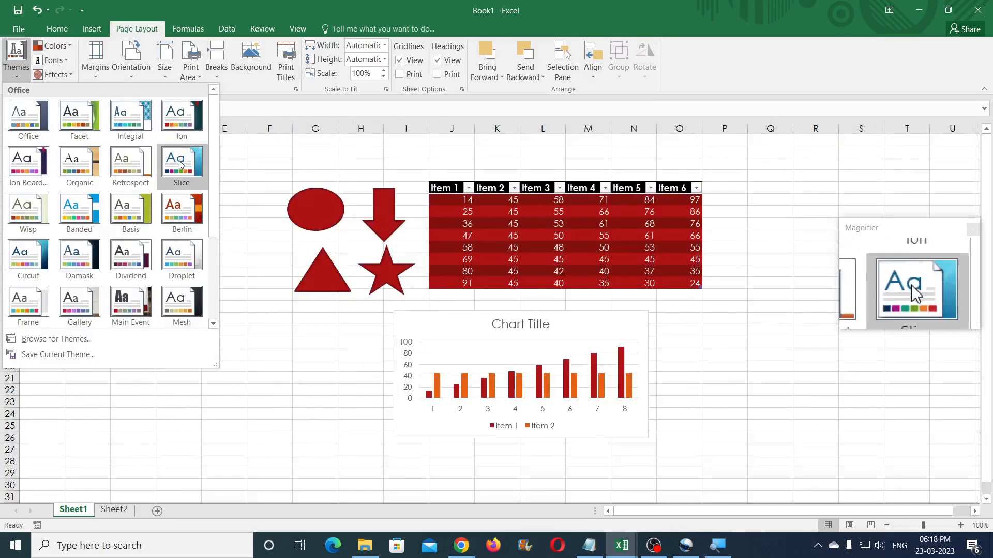
click(79, 164)
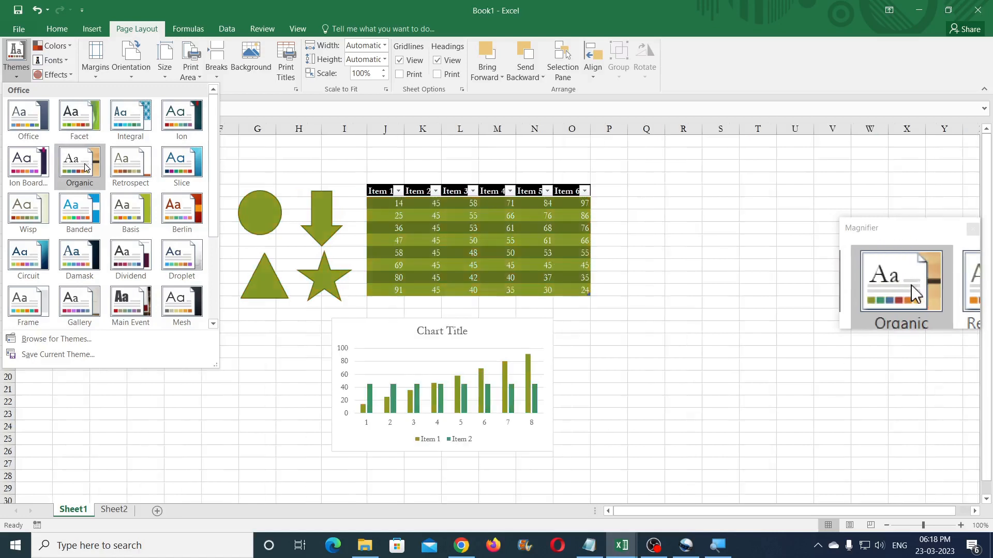
click(130, 258)
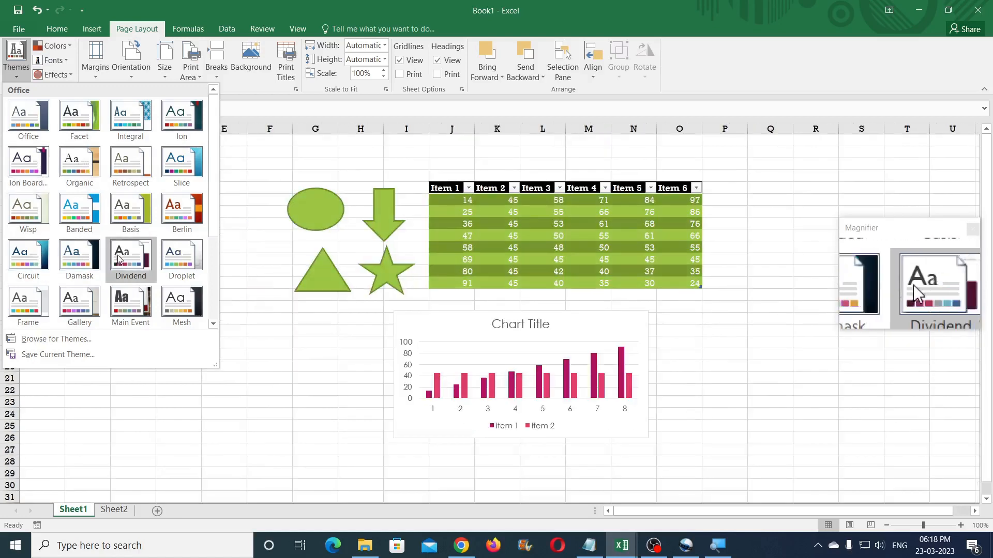
click(130, 253)
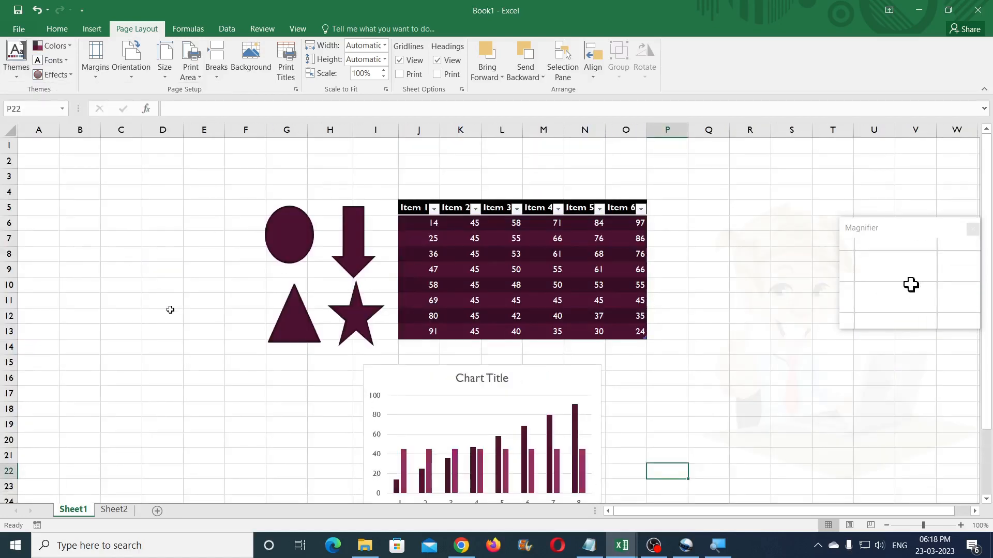